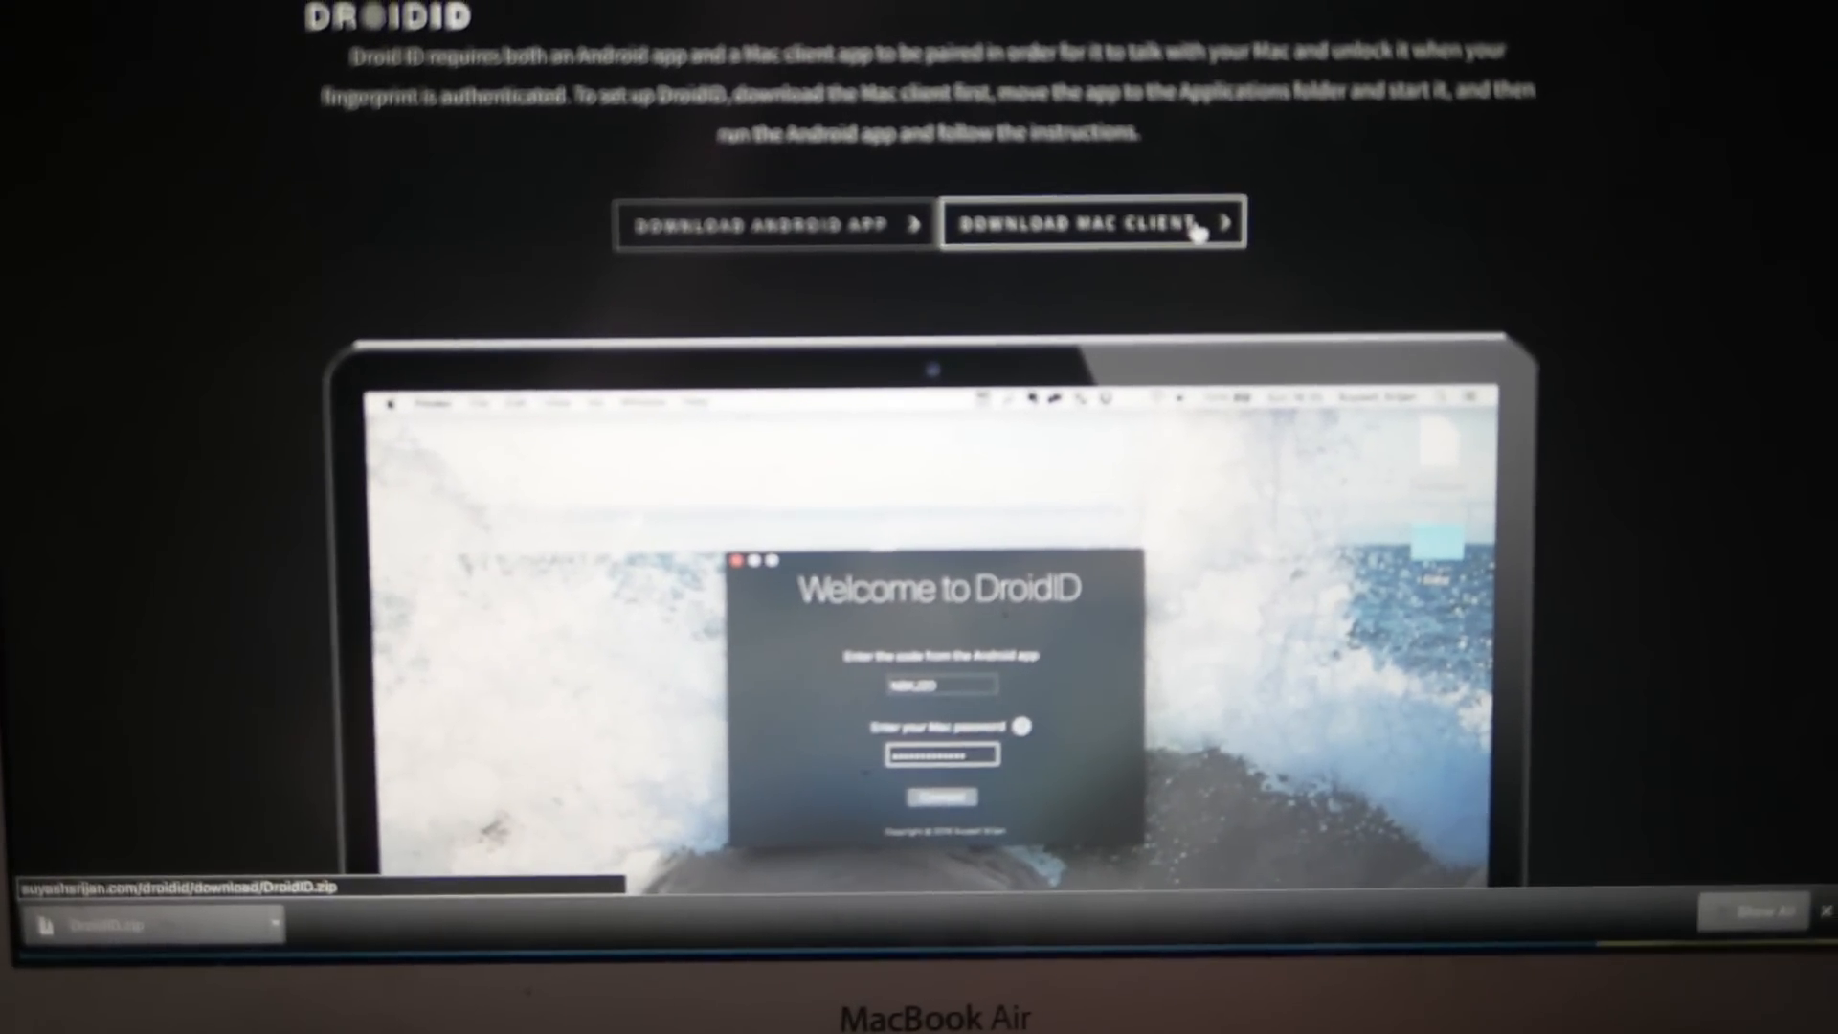
Download the DroidID Mac client from the DroidID page in Chrome
left_click(1090, 224)
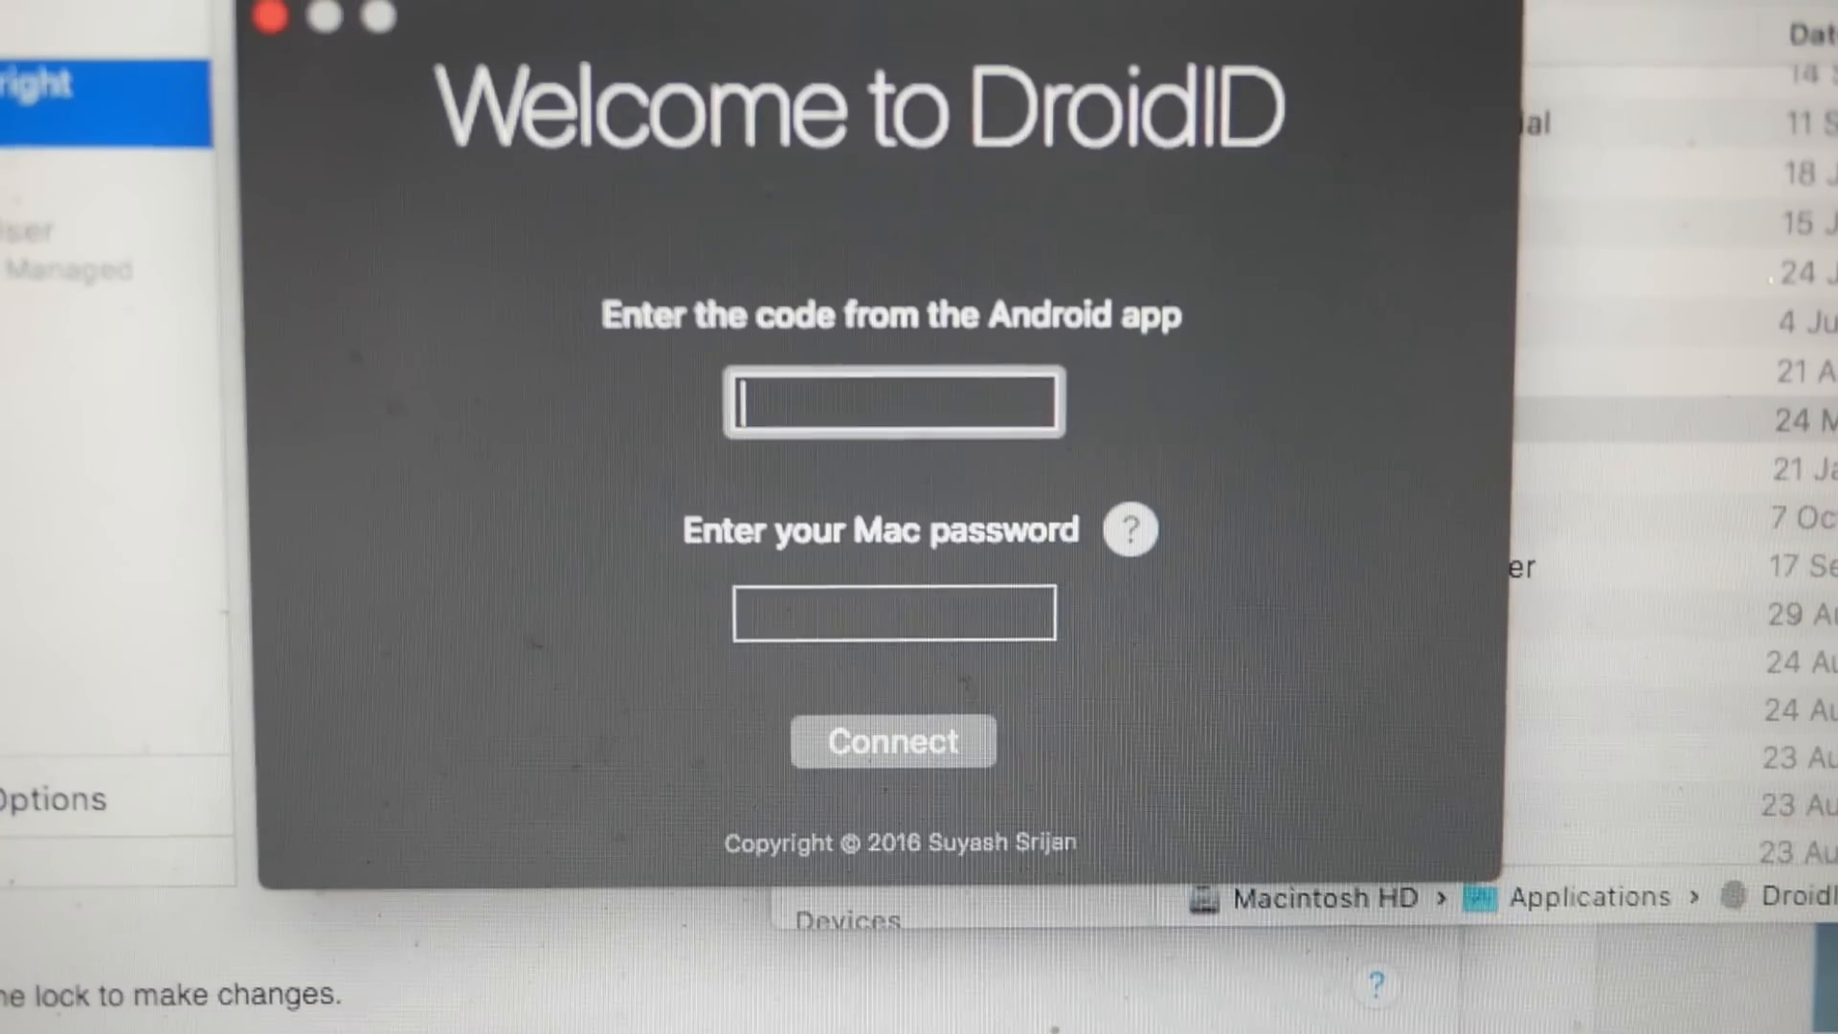
Enter the phone pairing code and Mac password, then connect DroidID
type("two")
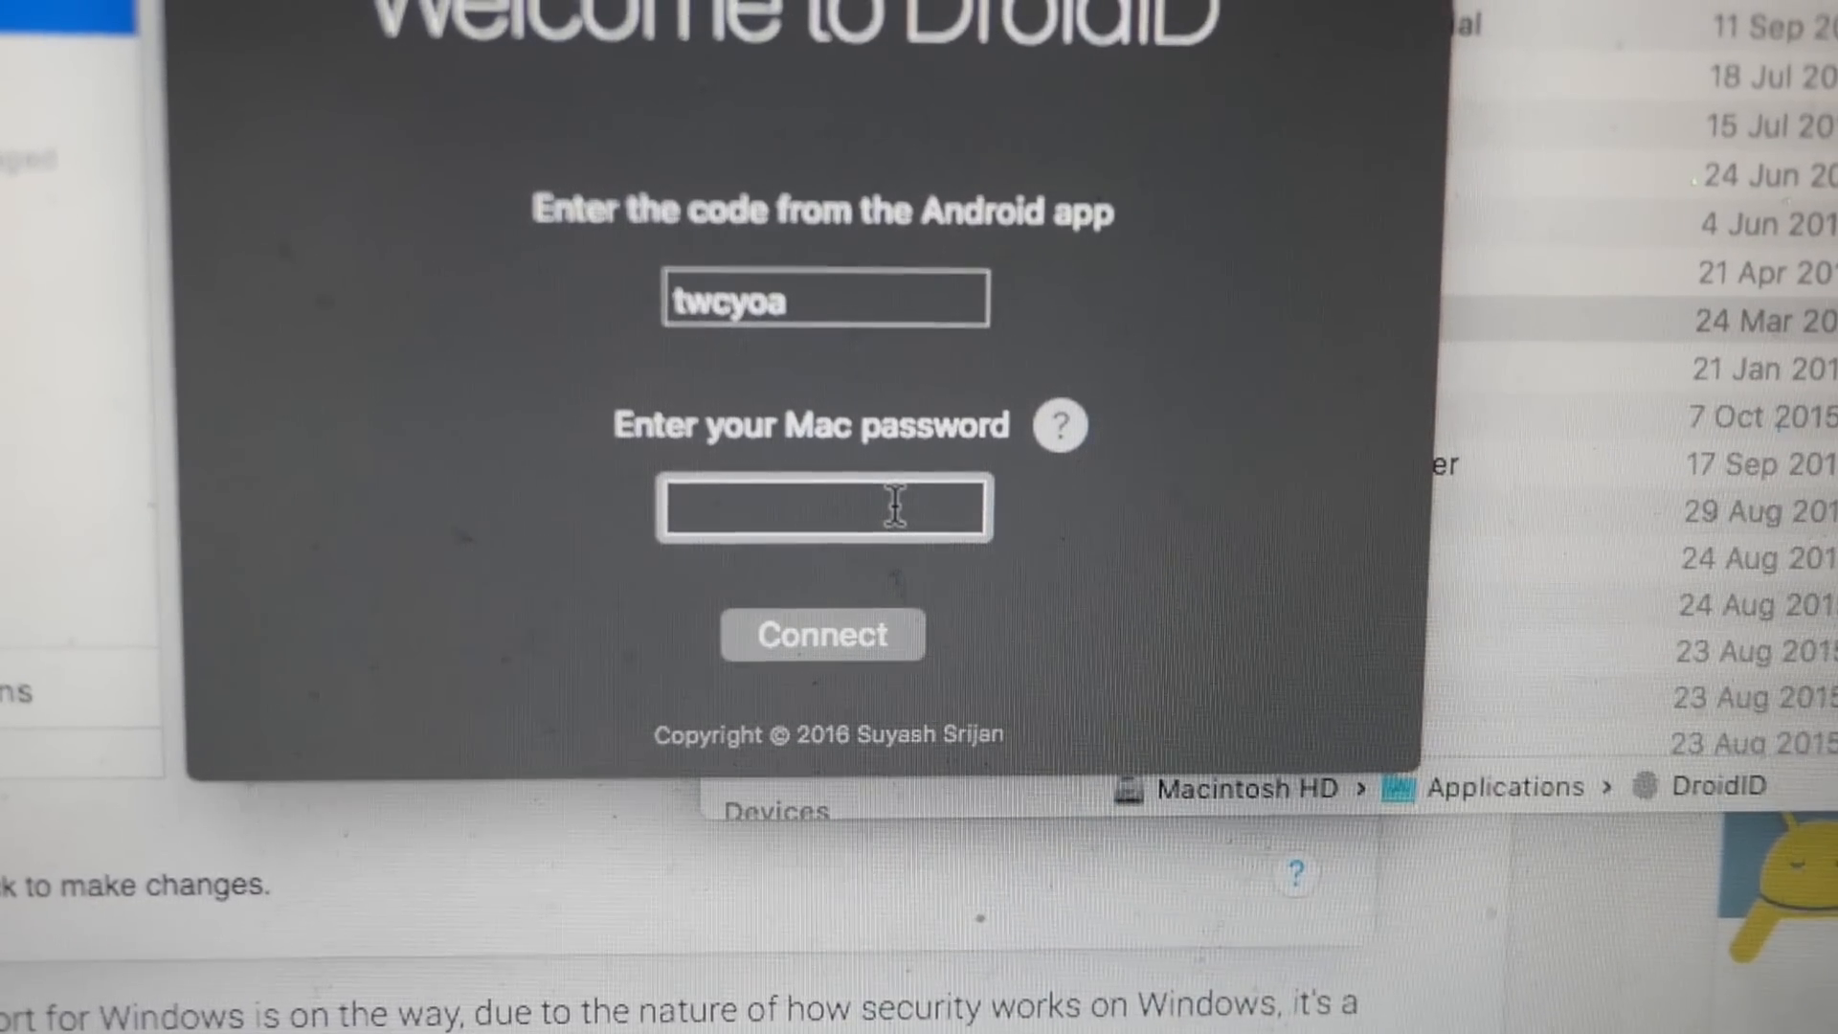
type("•••••")
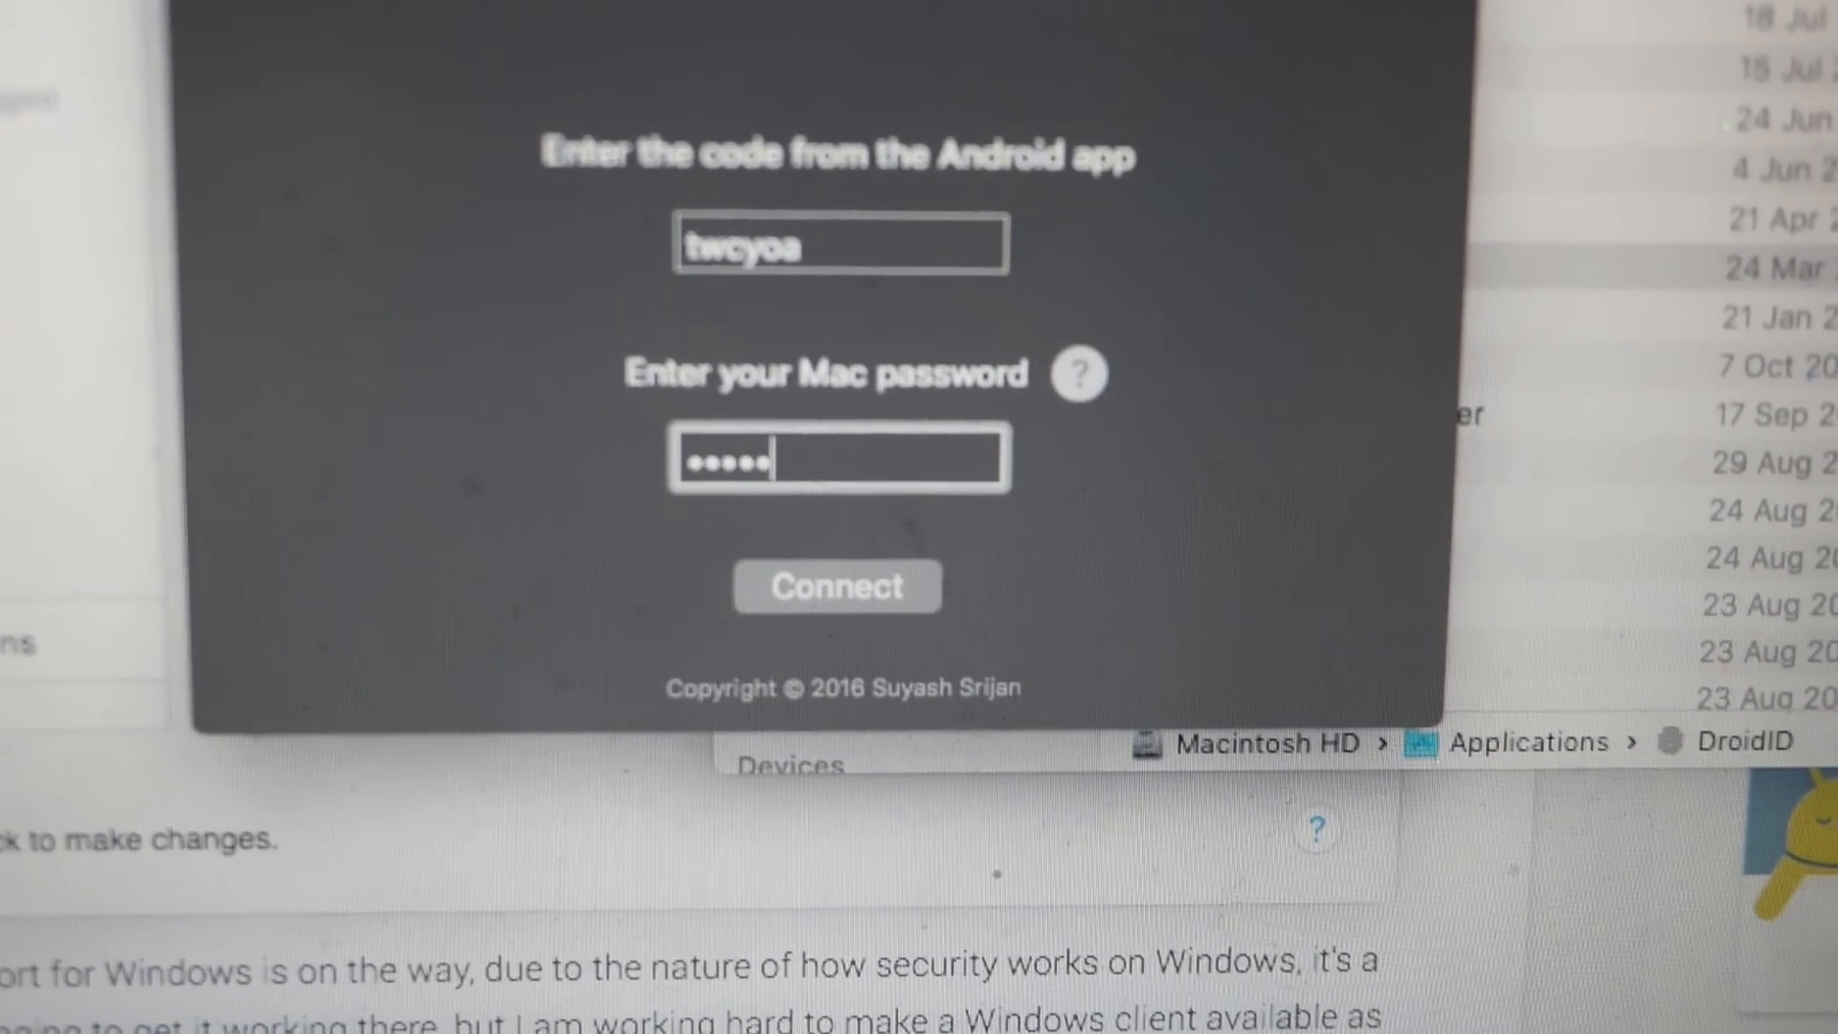
left_click(686, 275)
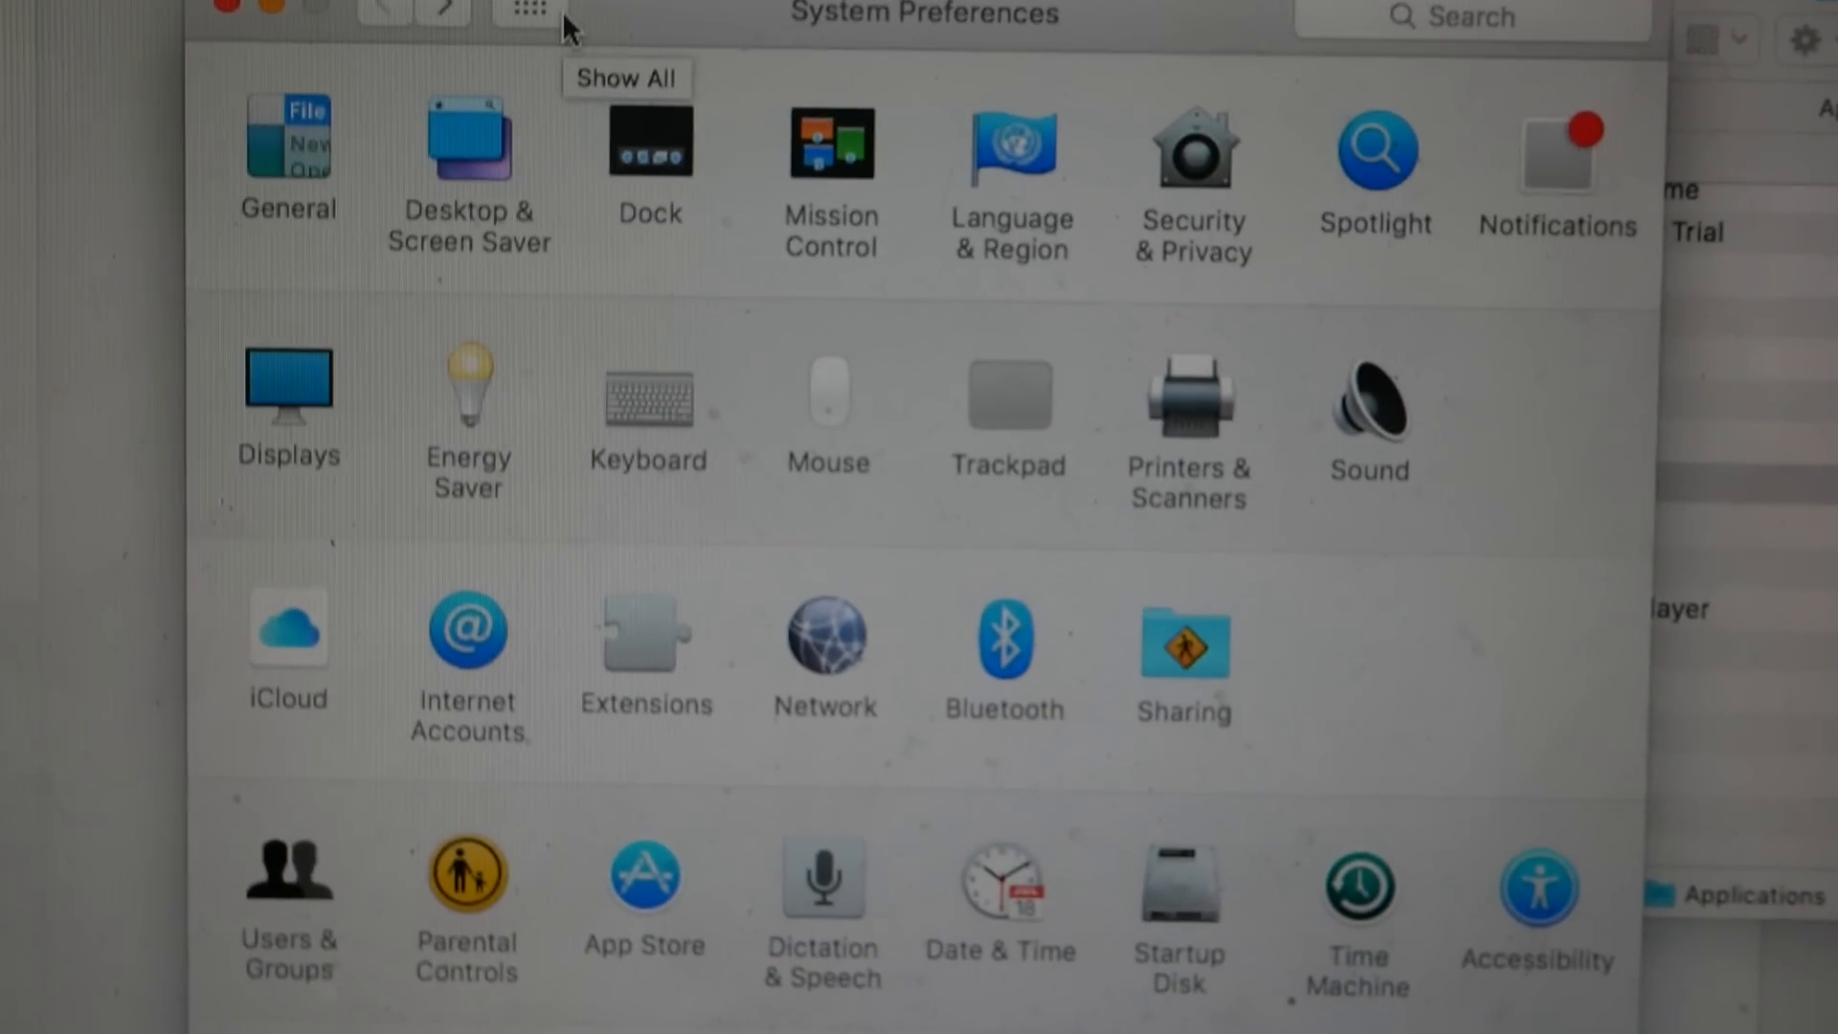
Open Users & Groups Login Items and confirm DroidID is listed
scroll("down", 3)
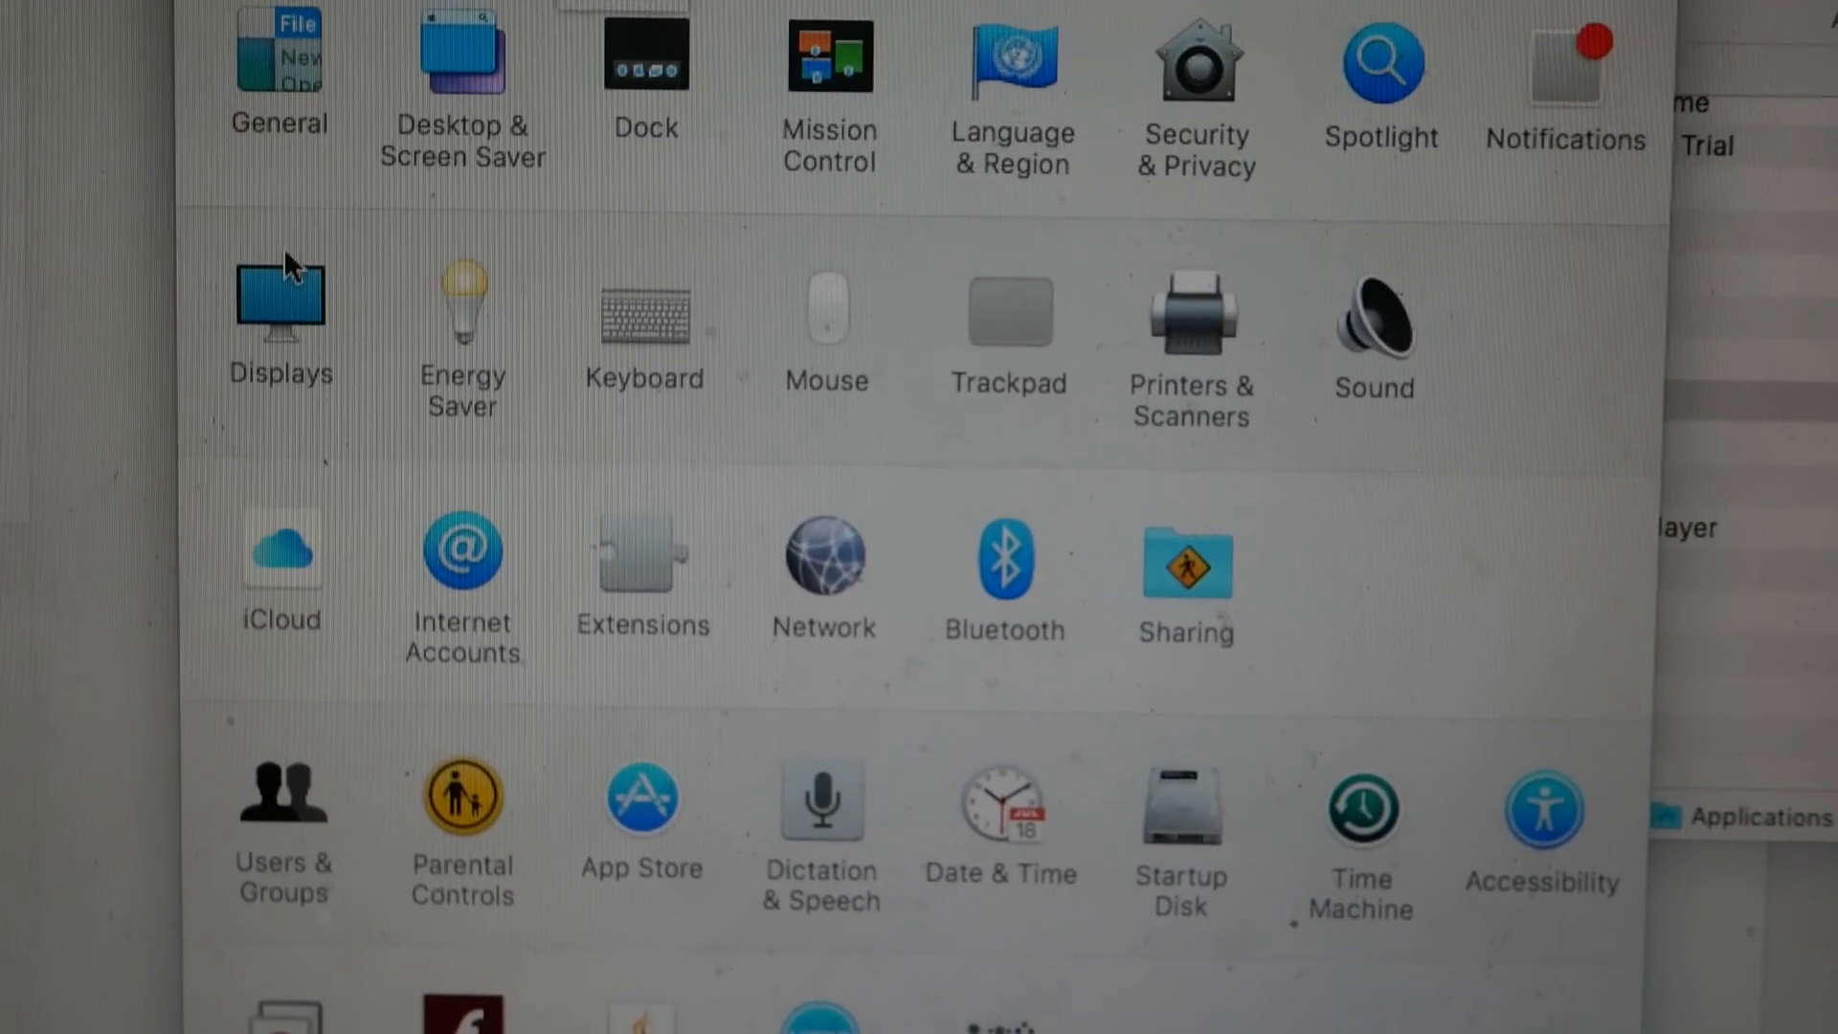
left_click(280, 809)
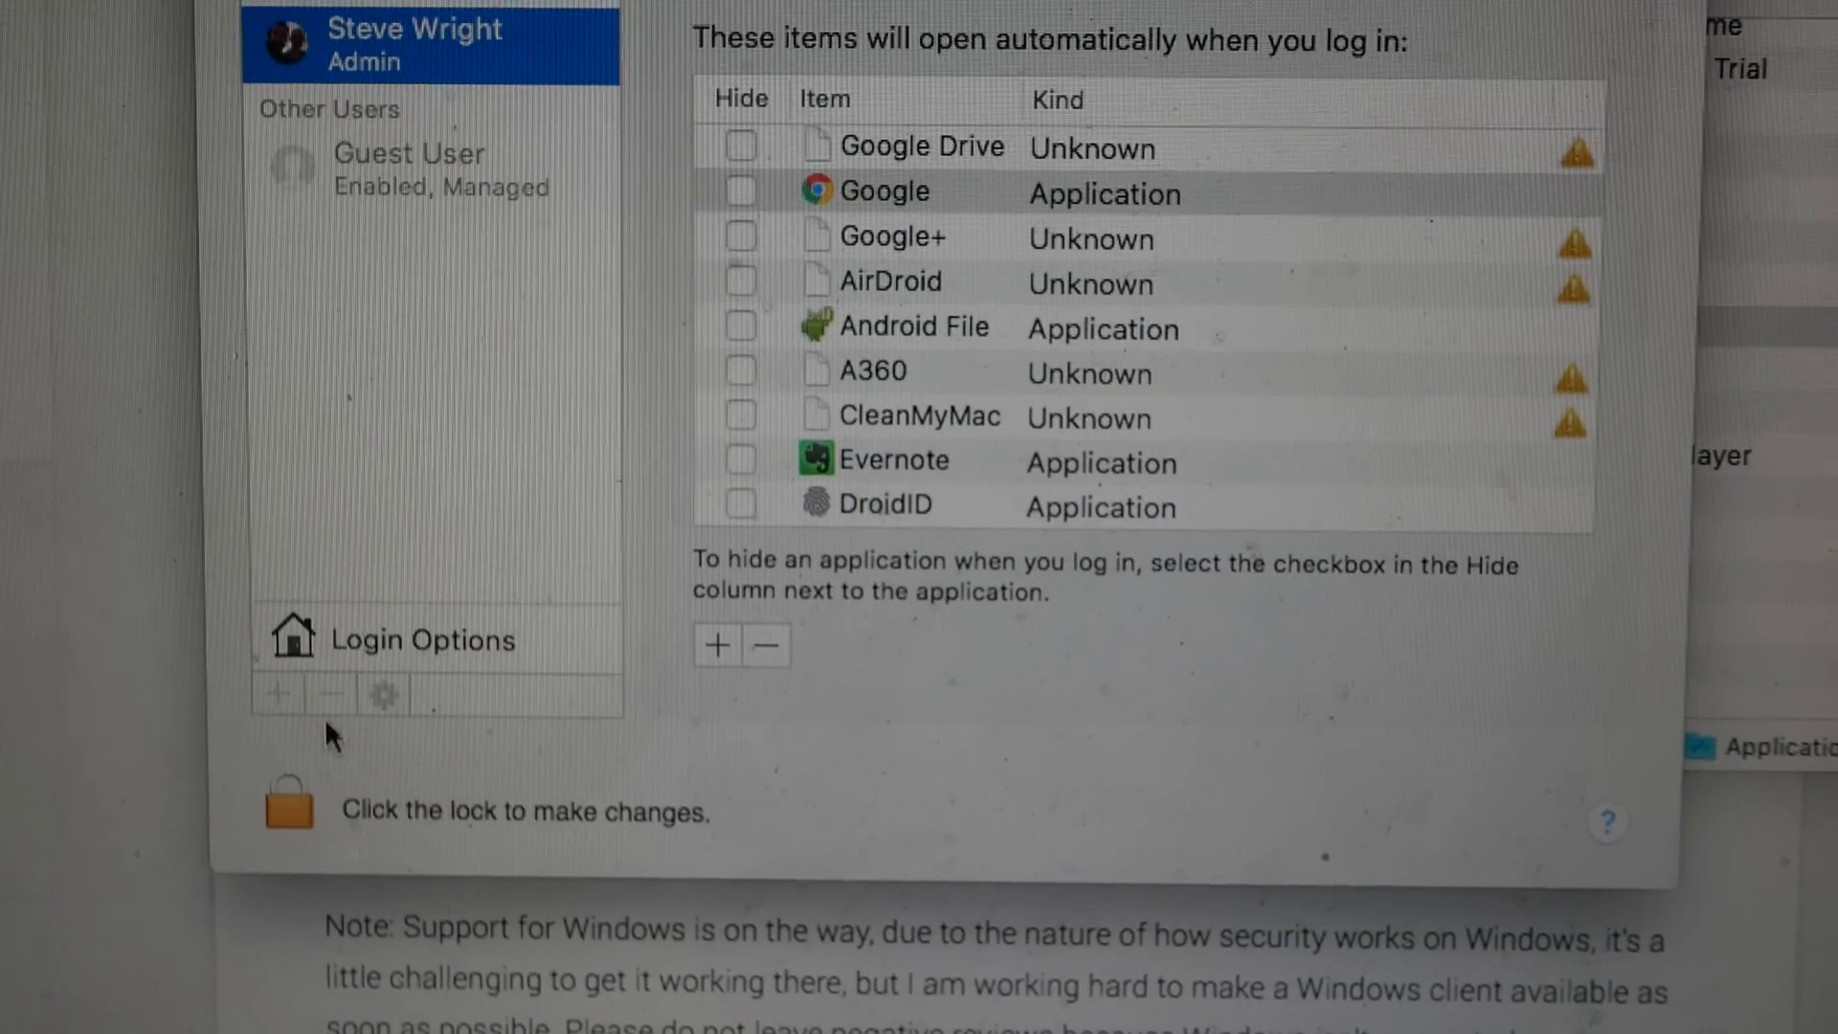
left_click(1301, 25)
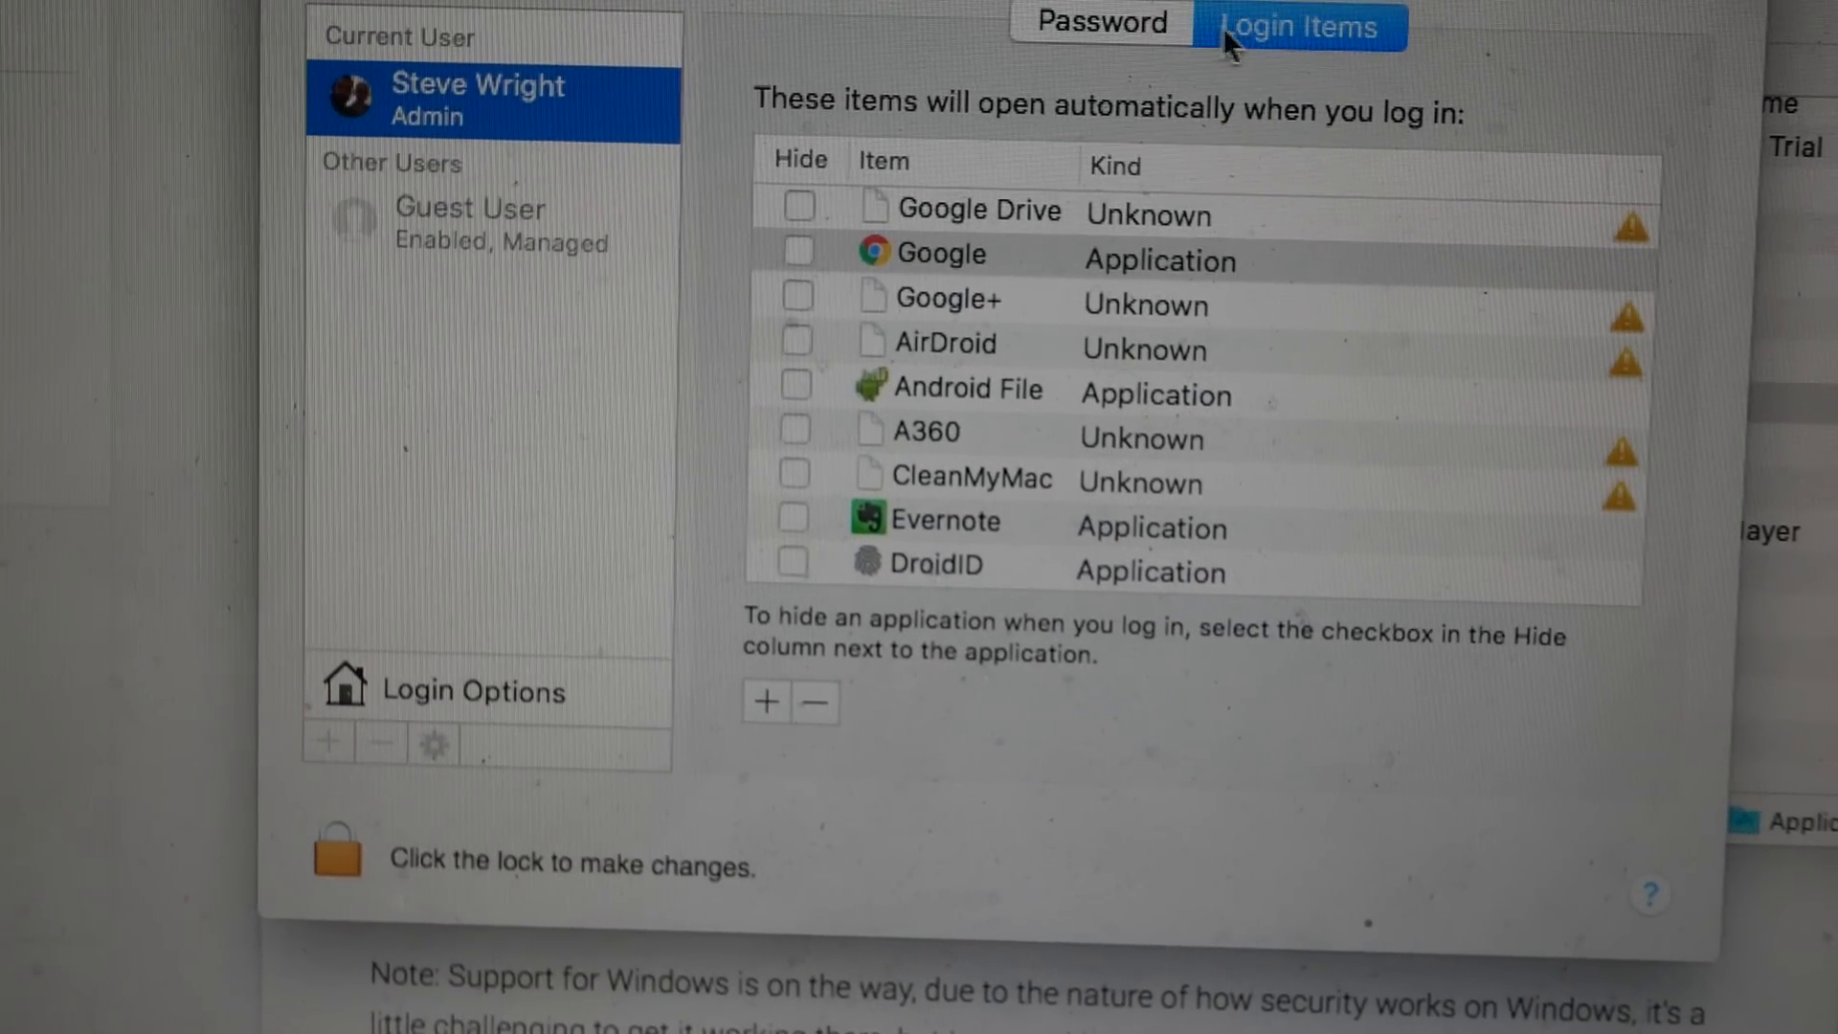